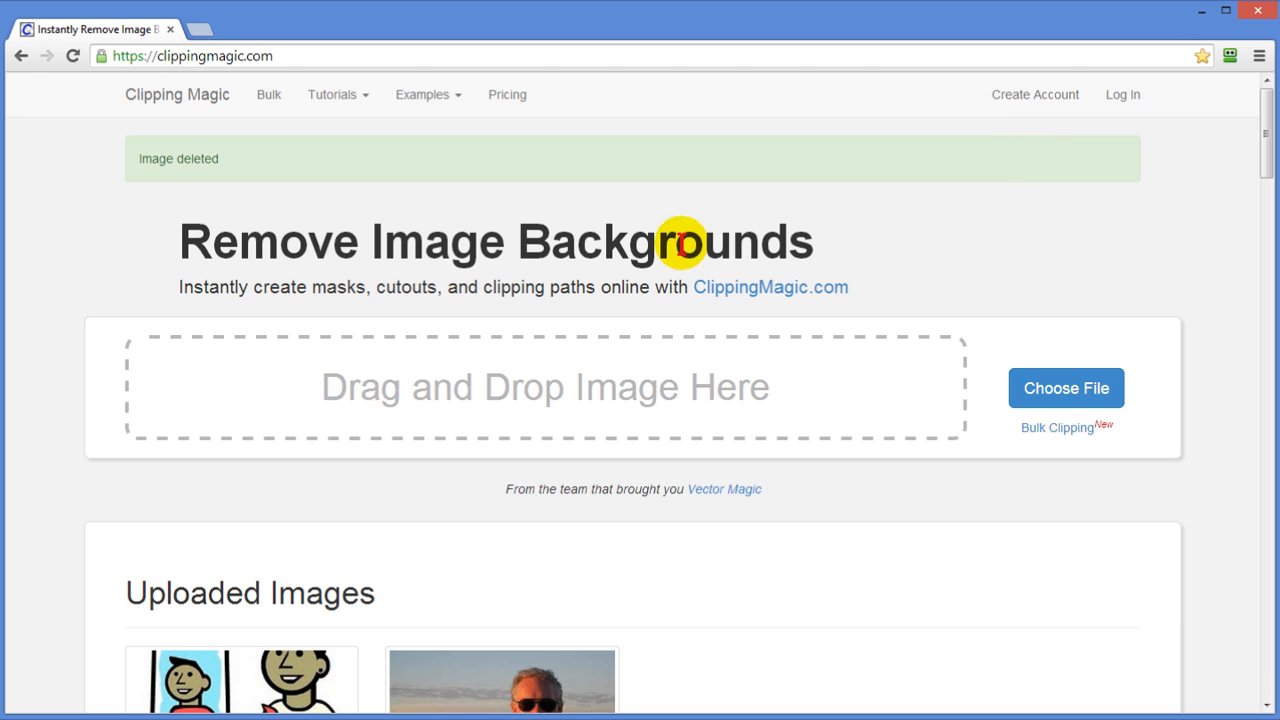
mouse_move(530, 288)
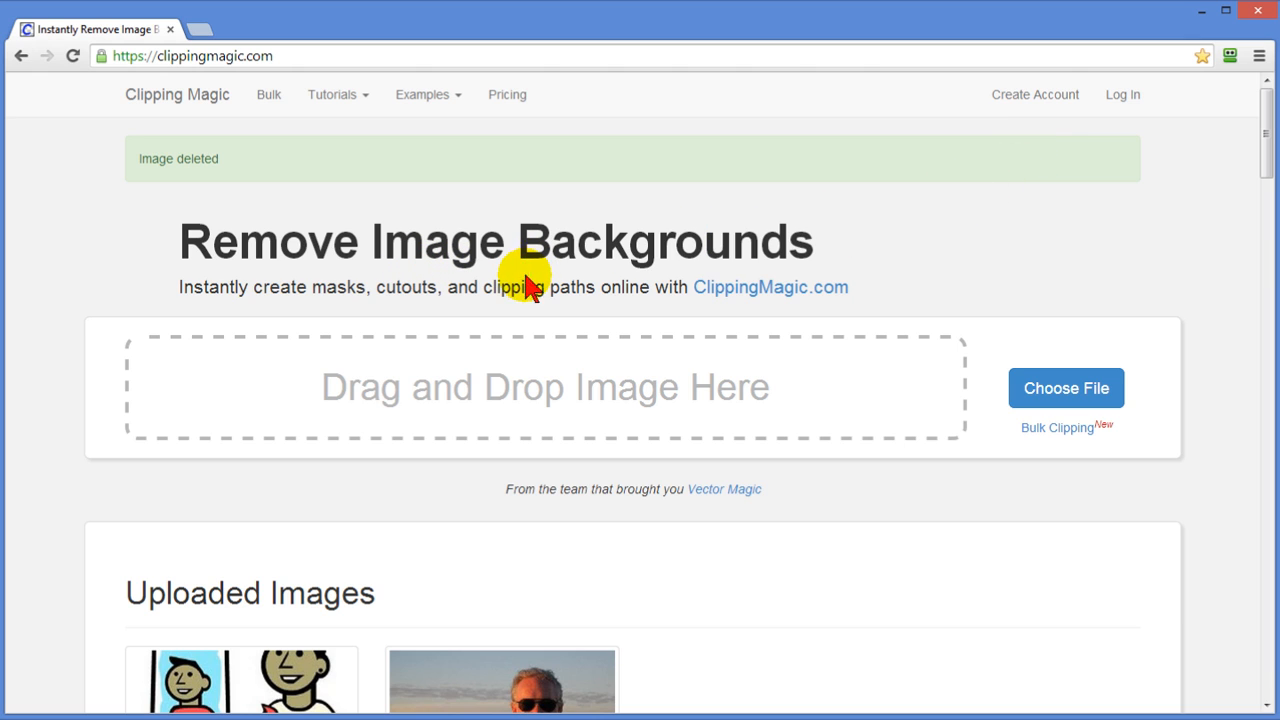
mouse_move(524, 390)
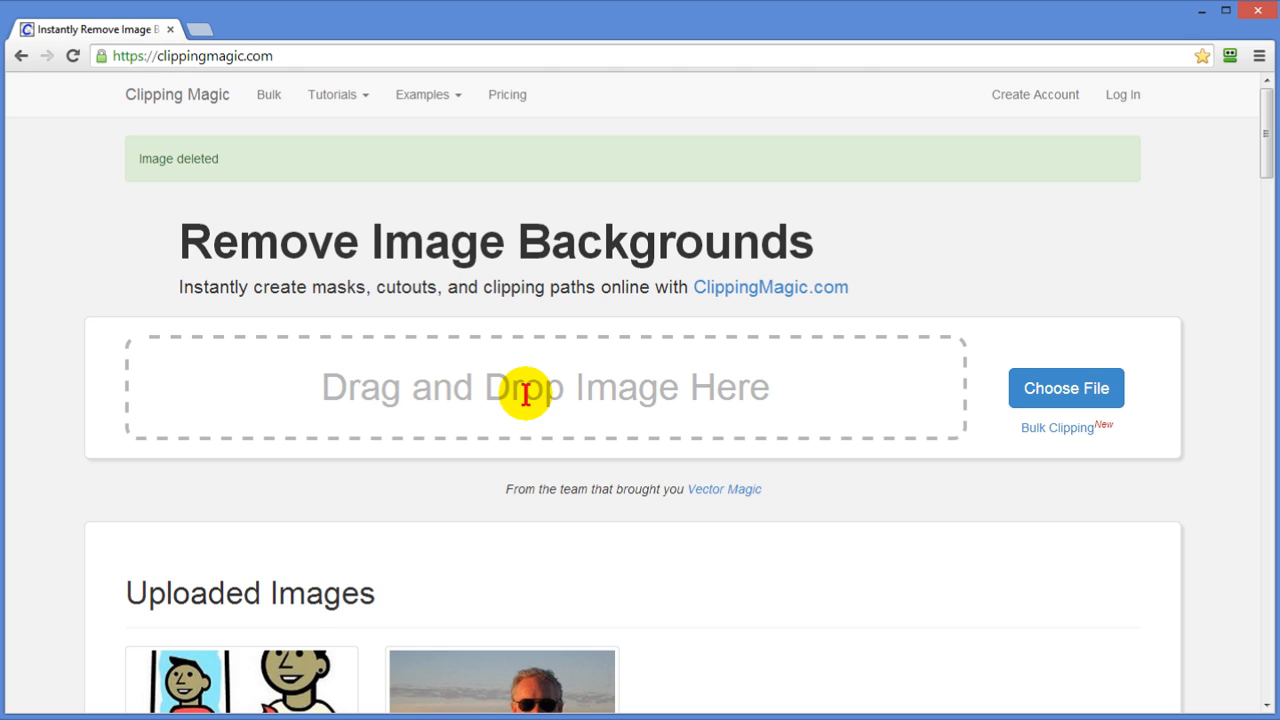
mouse_move(1066, 388)
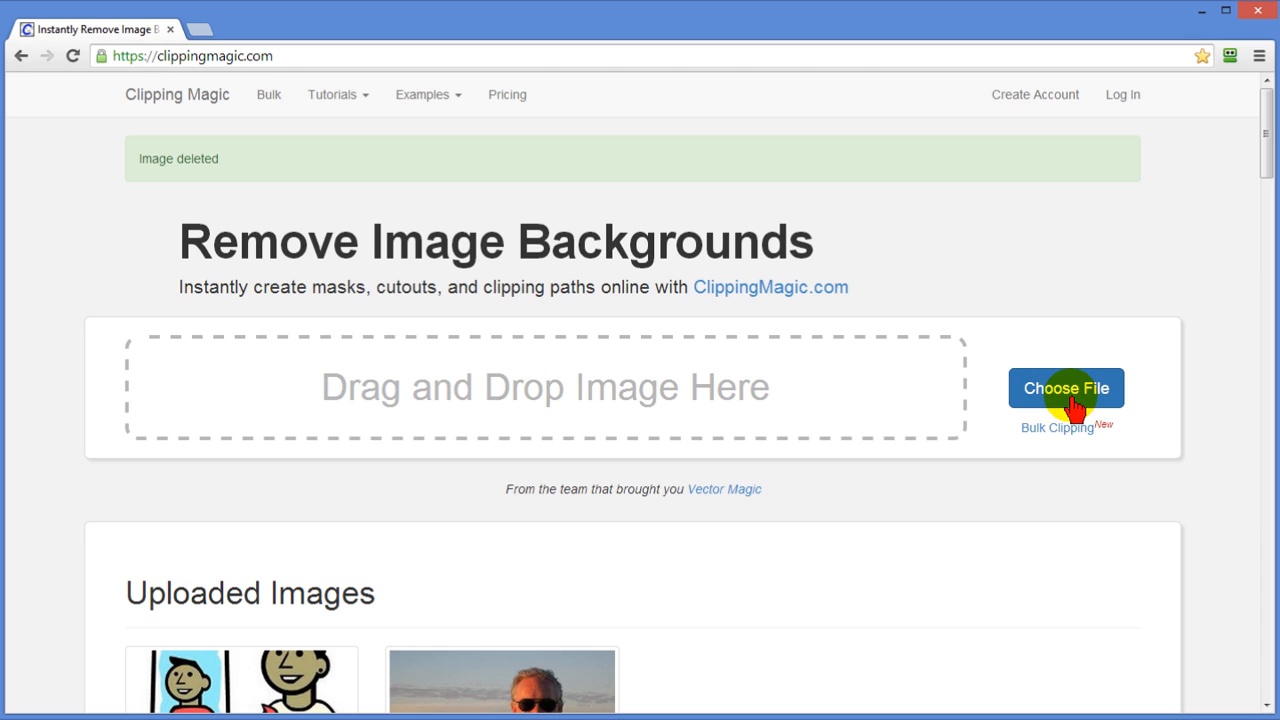
mouse_move(812, 384)
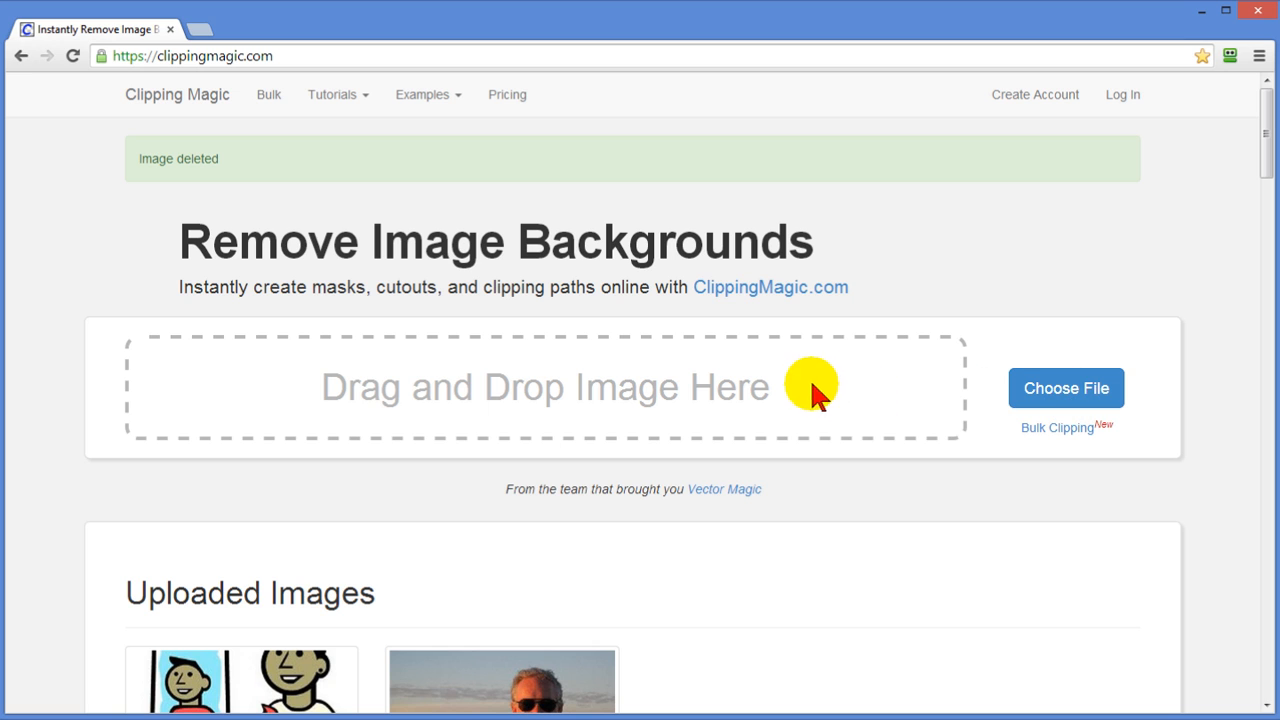
Load the painter clip-art into the editor and begin red background marks near its edges.
scroll("down", 3)
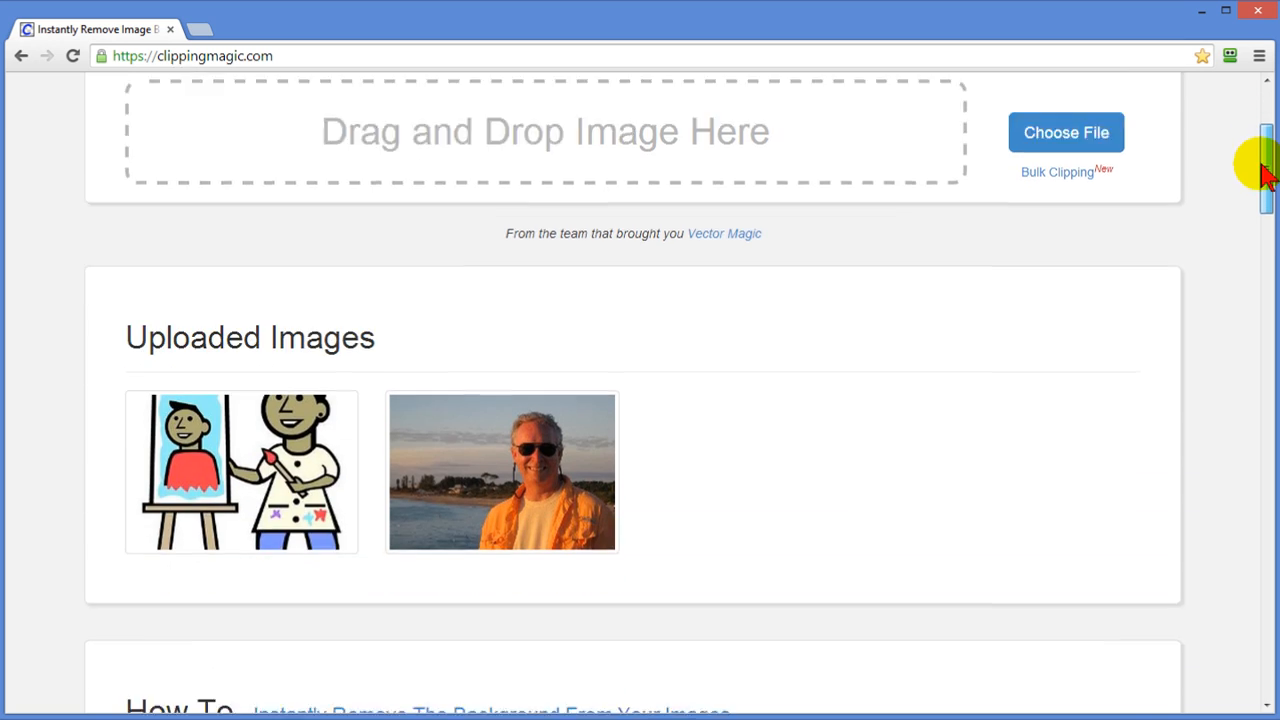
scroll("down", 3)
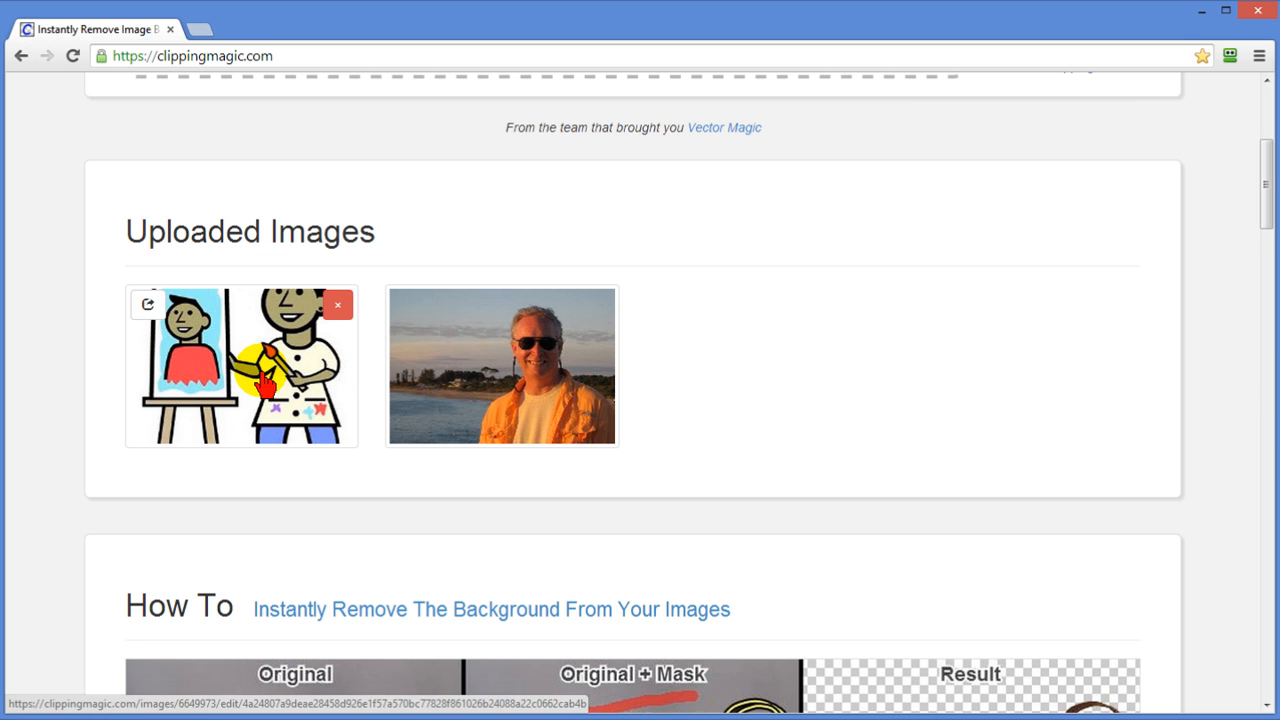
left_click(240, 364)
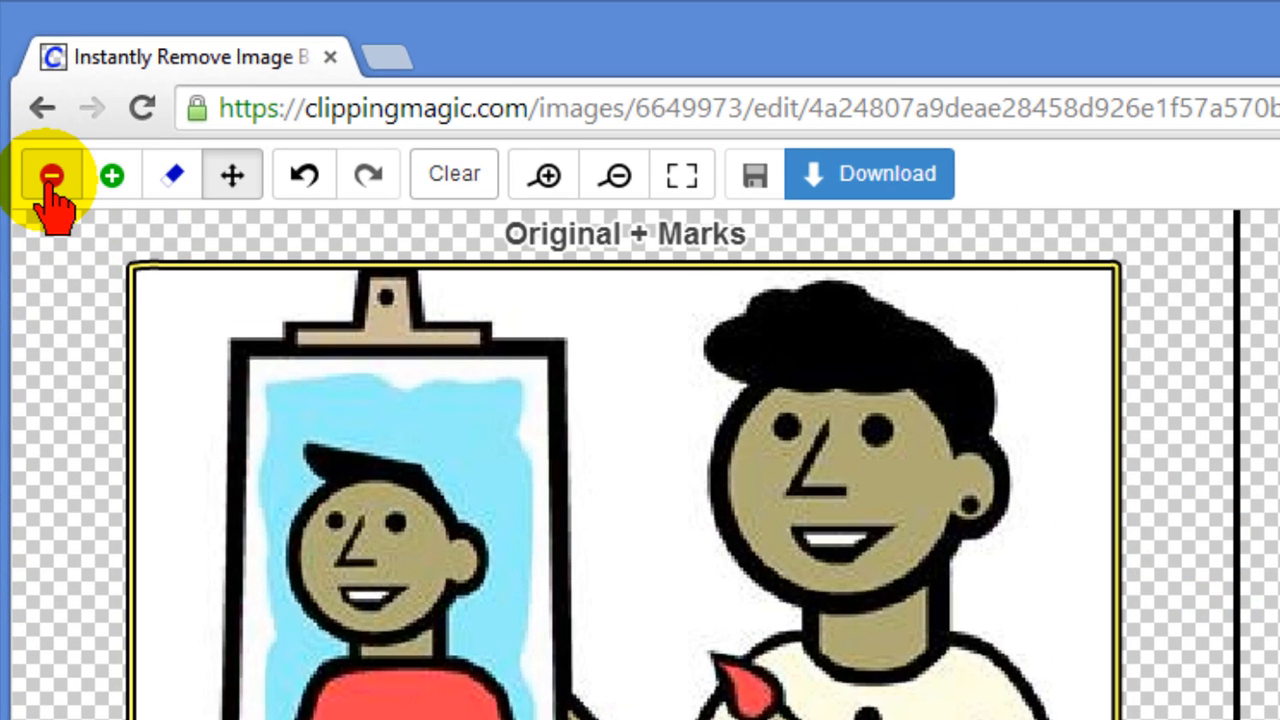
mouse_move(112, 176)
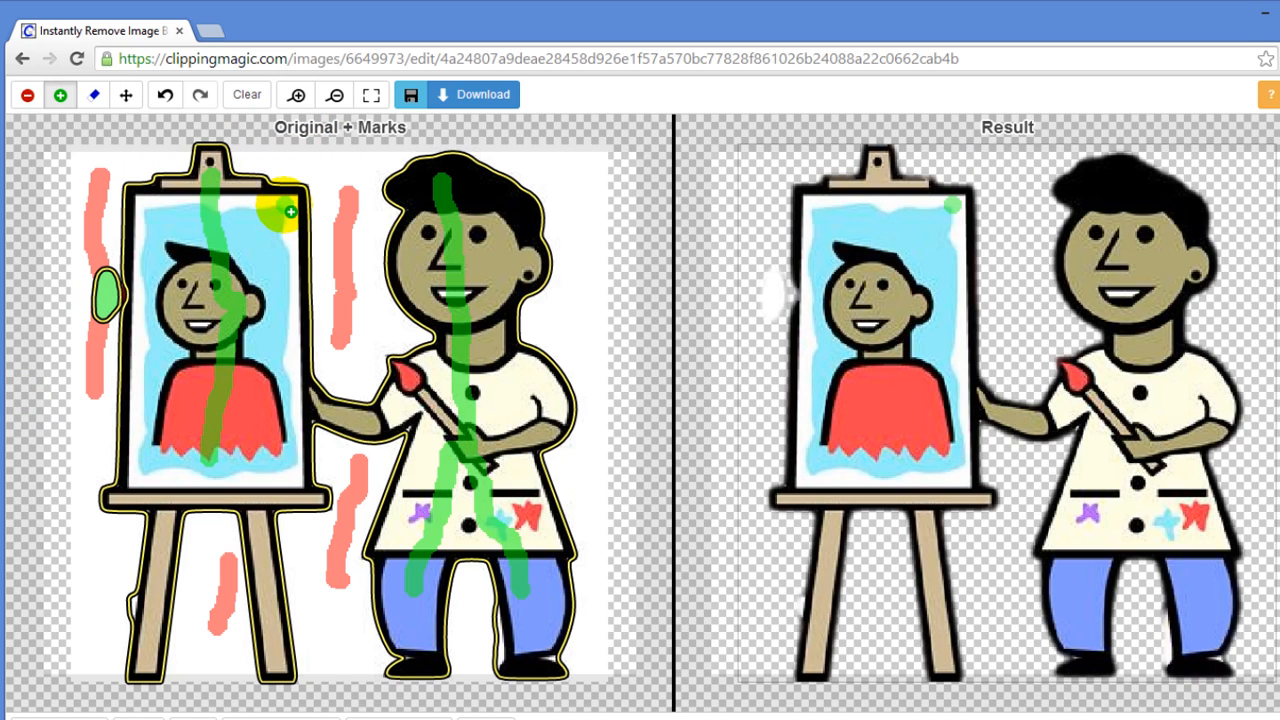
left_click(246, 94)
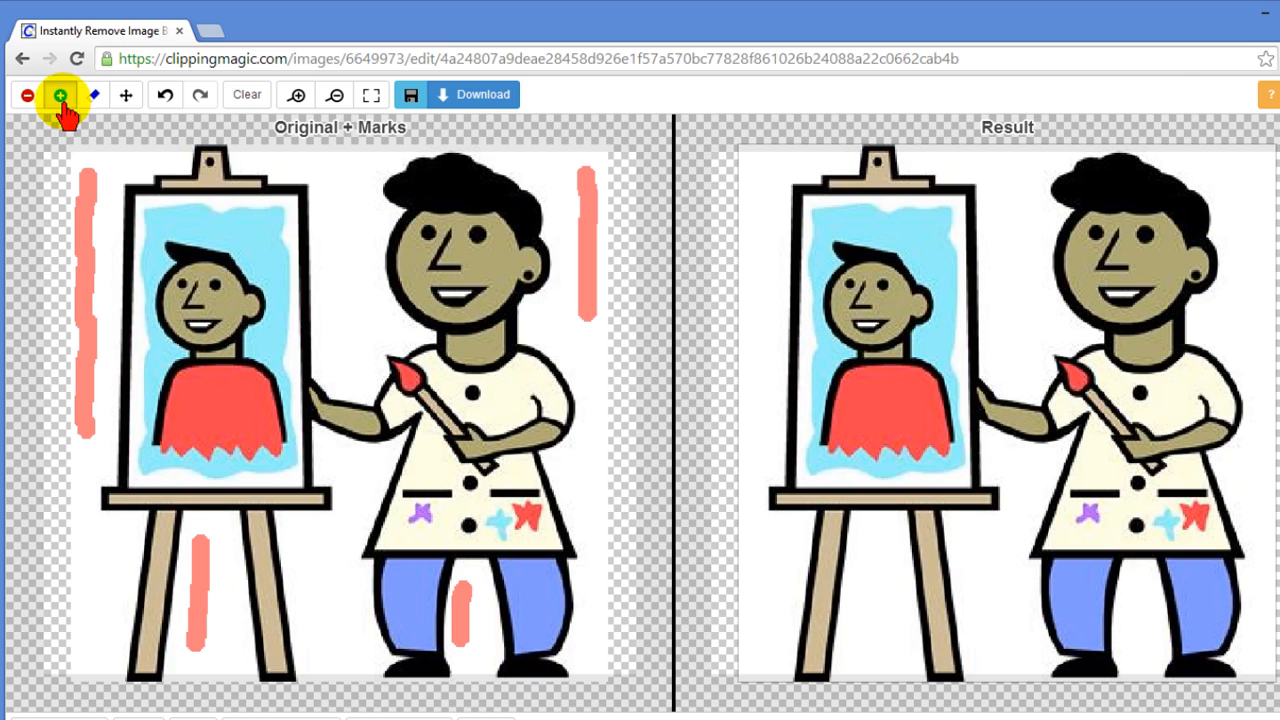
Mark the easel picture and painter as foreground to keep, then leave the editor.
left_click_drag(208, 160, 240, 390)
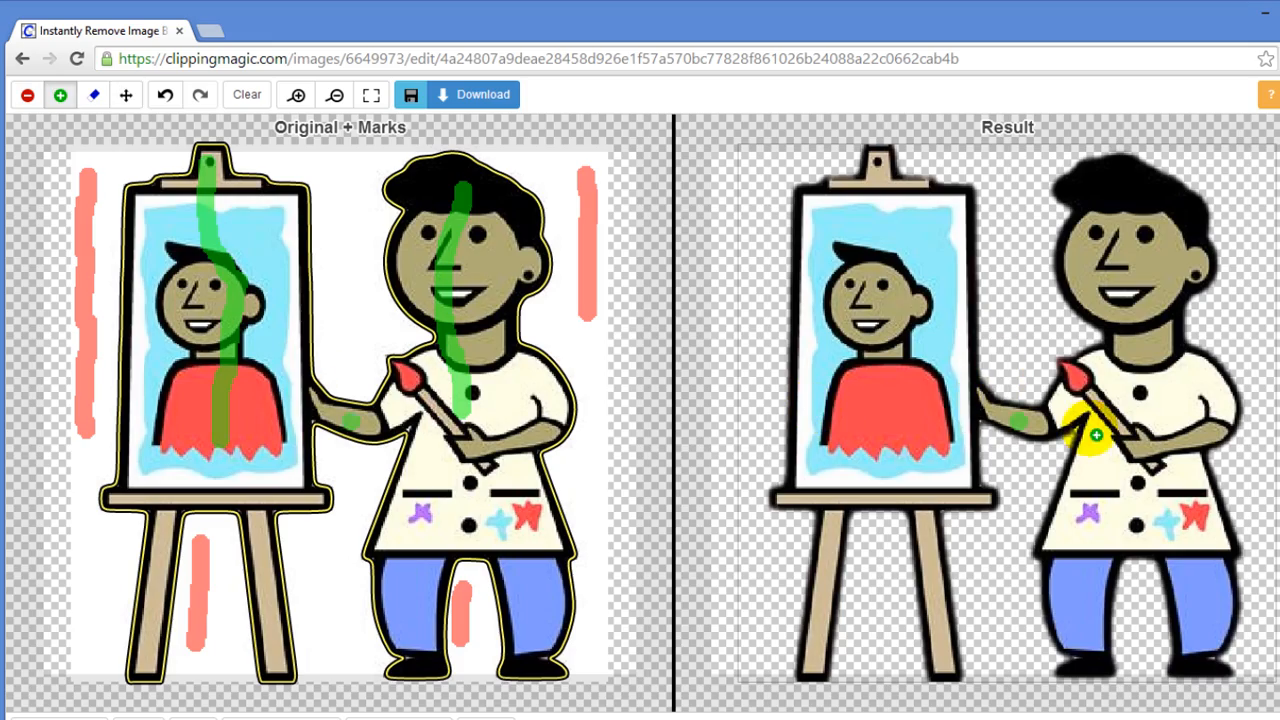
left_click(1248, 12)
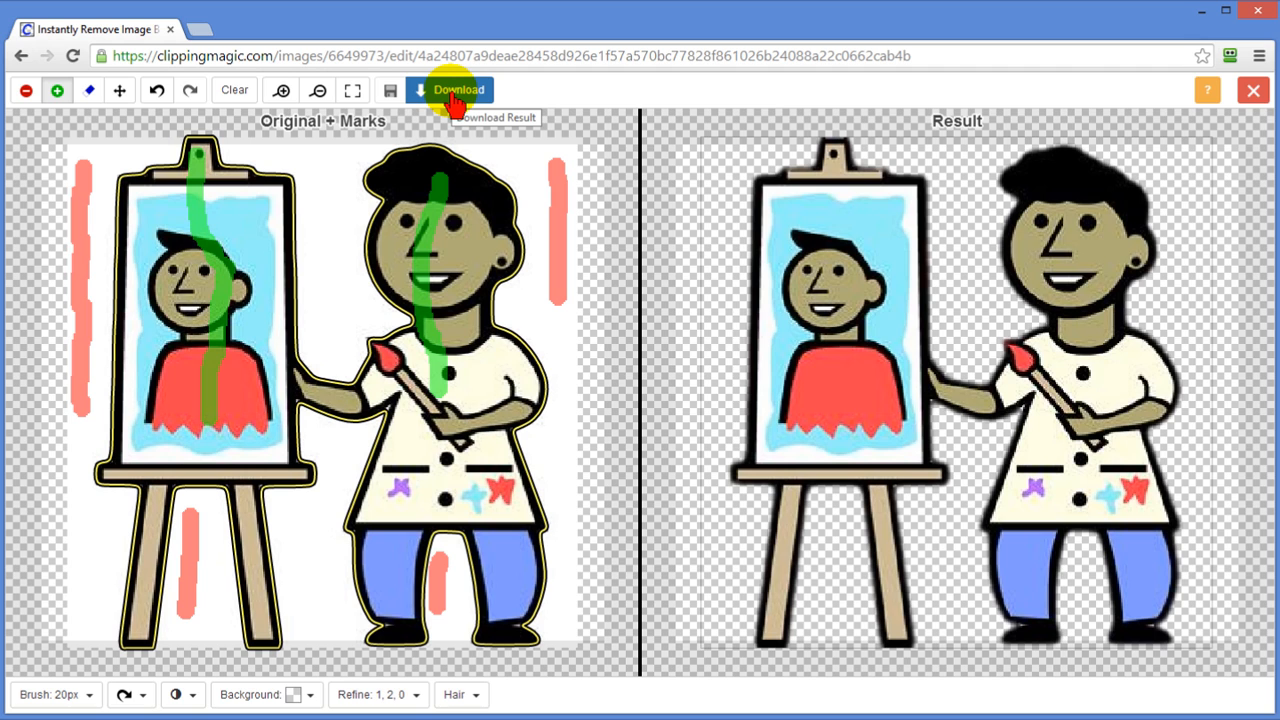
mouse_move(1252, 92)
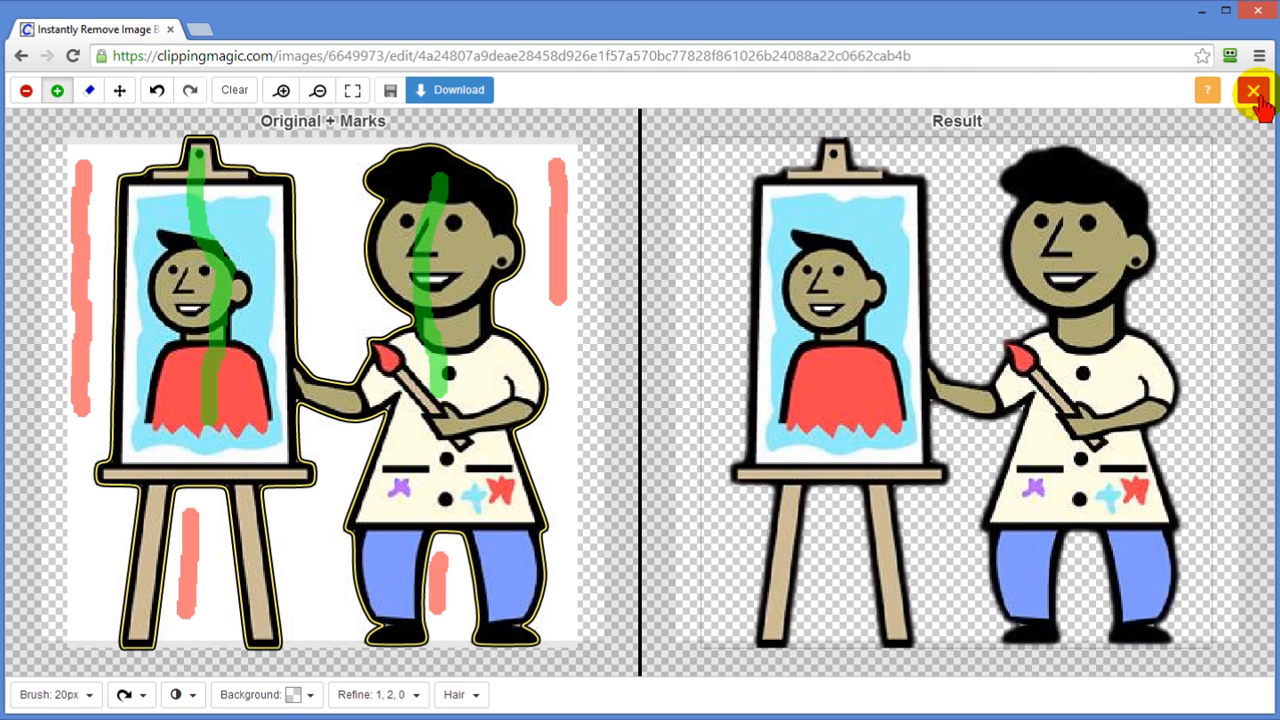
left_click(1258, 92)
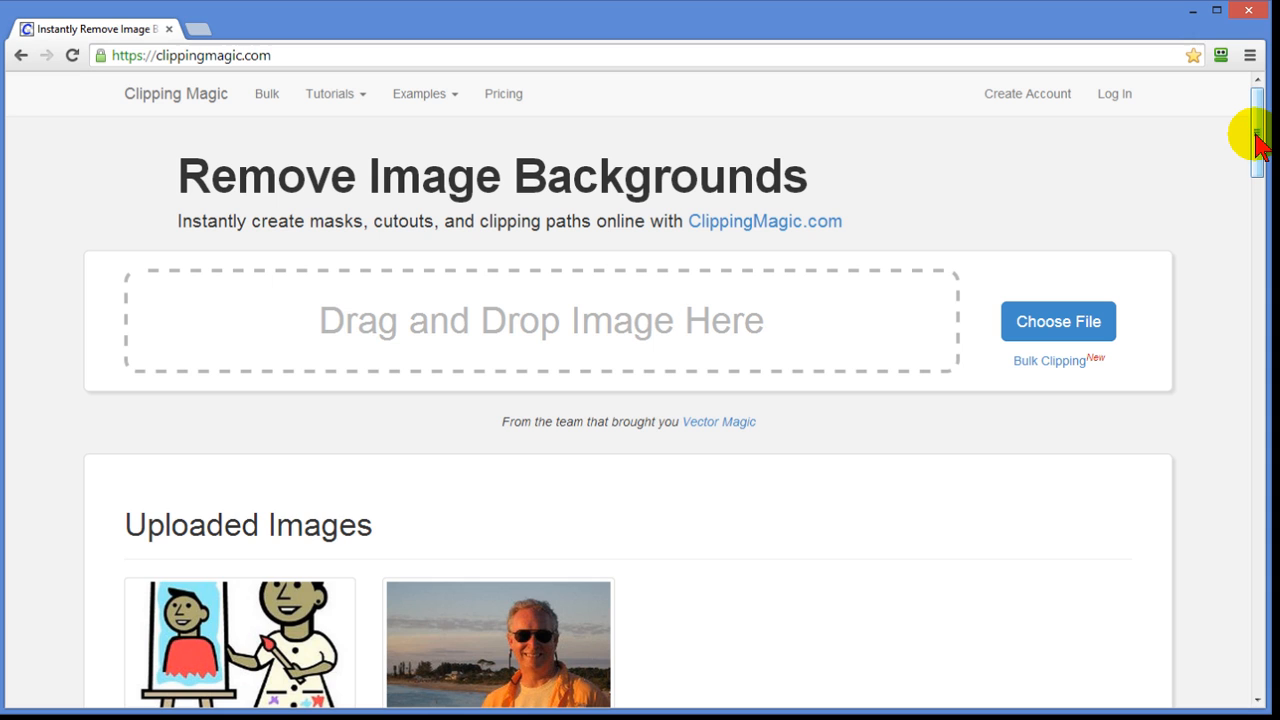
Load the man's orange-jacket beach portrait into the editor for background removal.
scroll("down", 3)
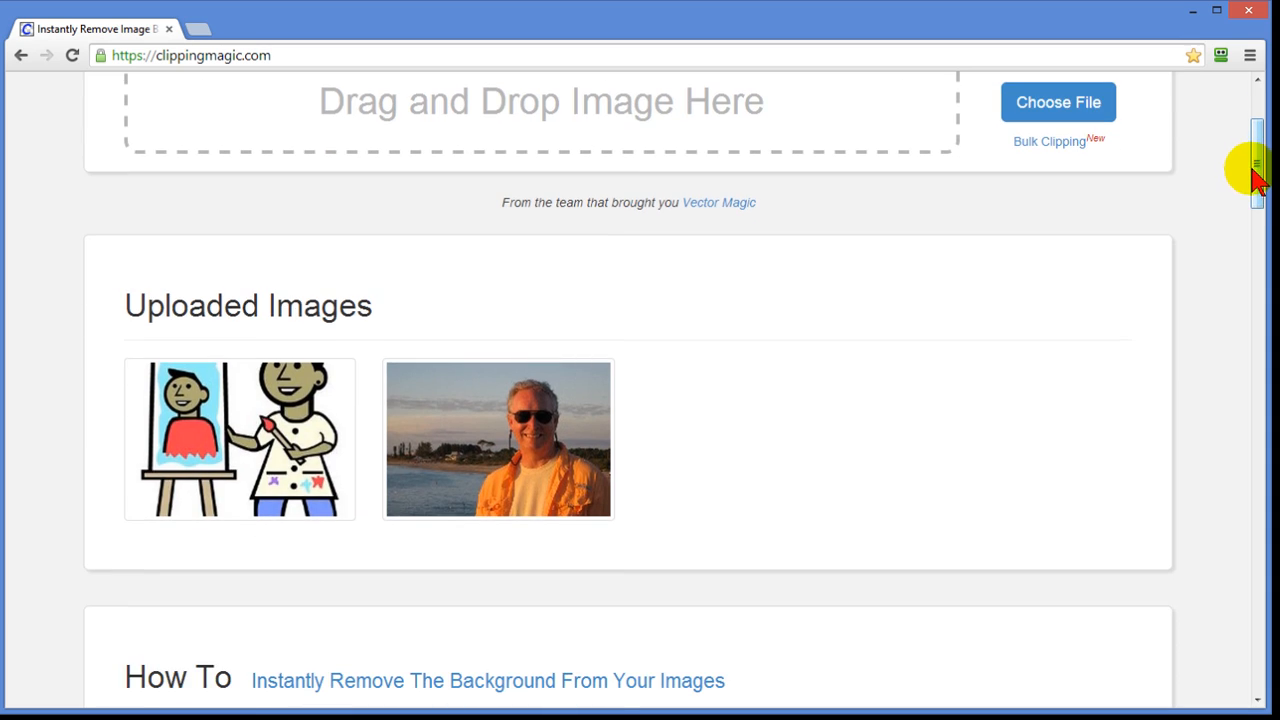
mouse_move(524, 456)
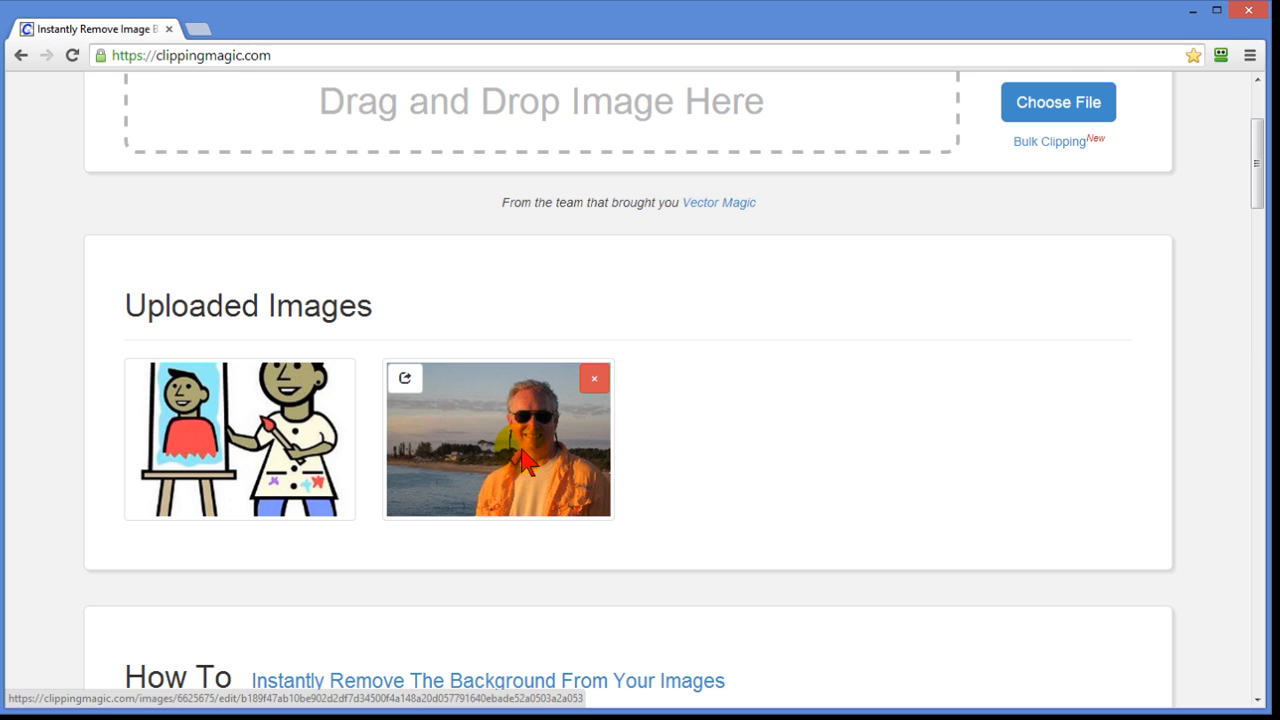
left_click(496, 438)
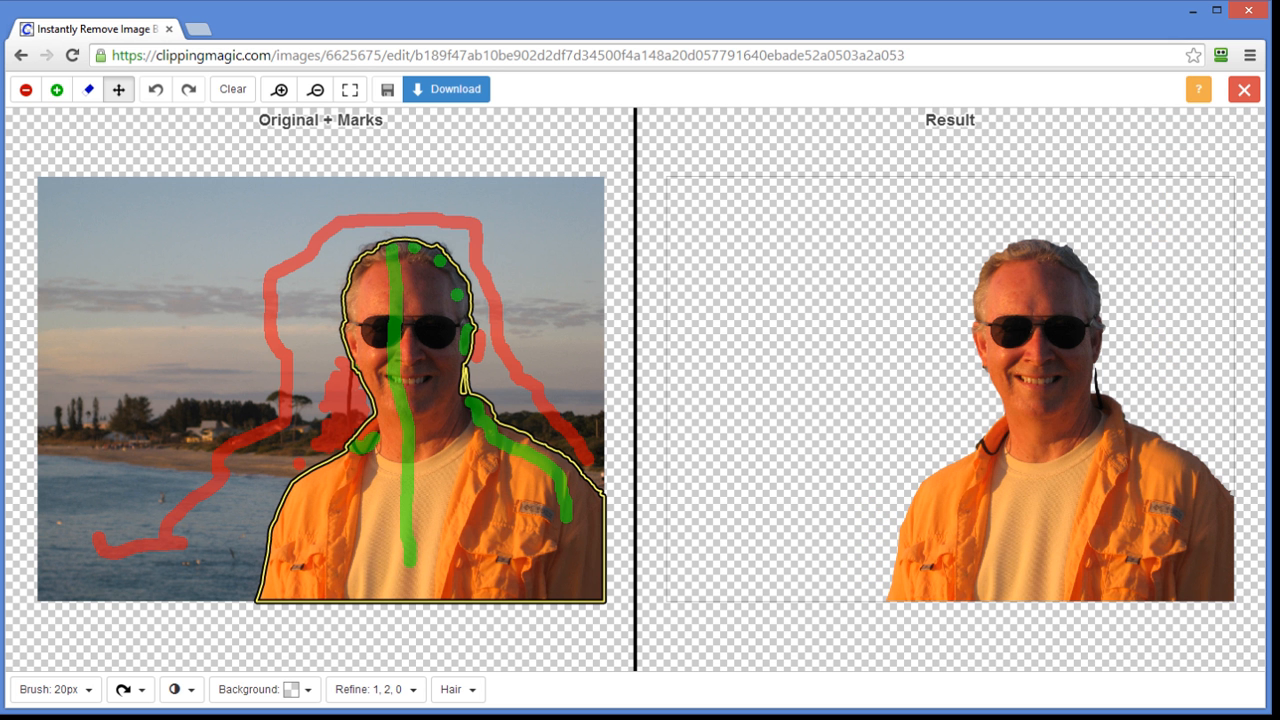
mouse_move(612, 300)
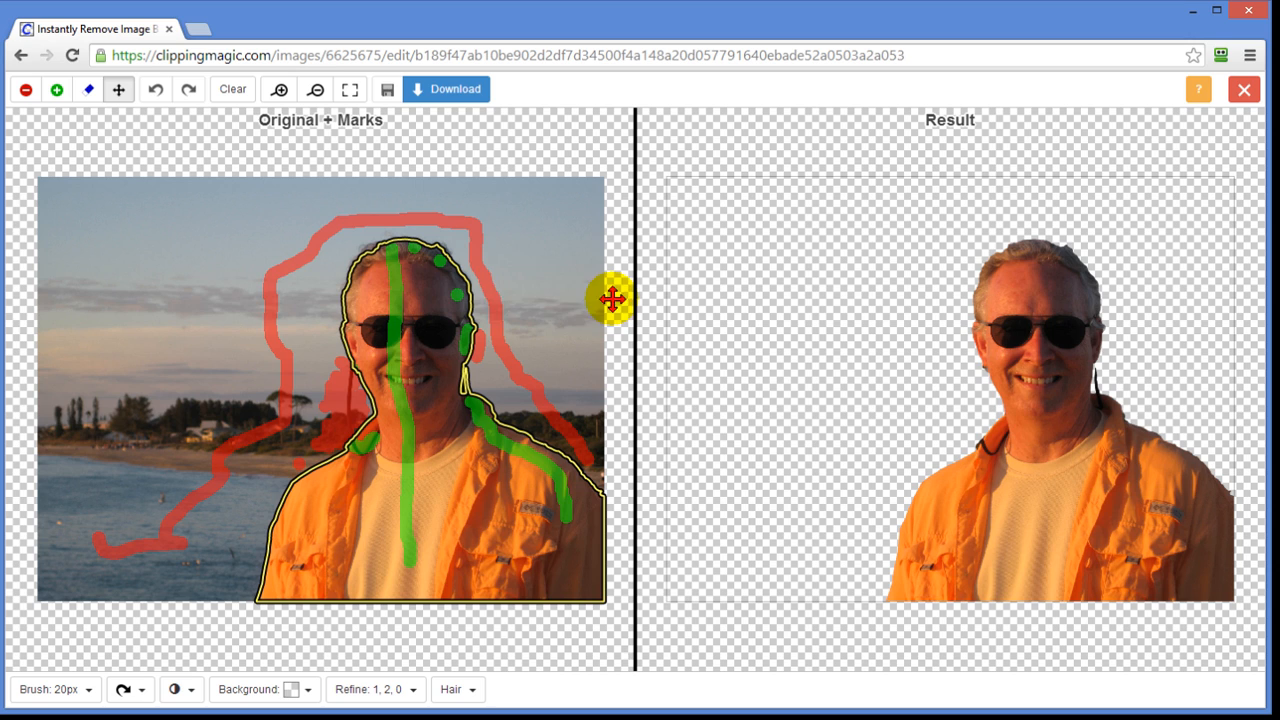
mouse_move(220, 444)
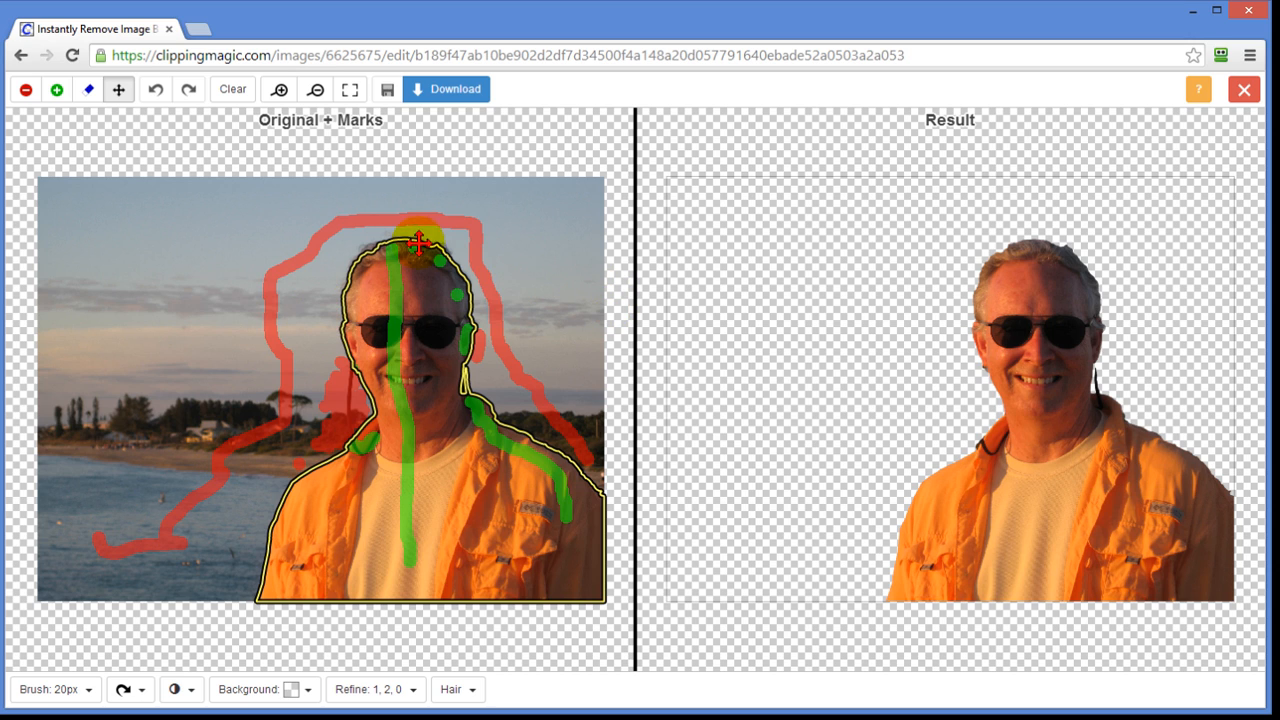
mouse_move(432, 404)
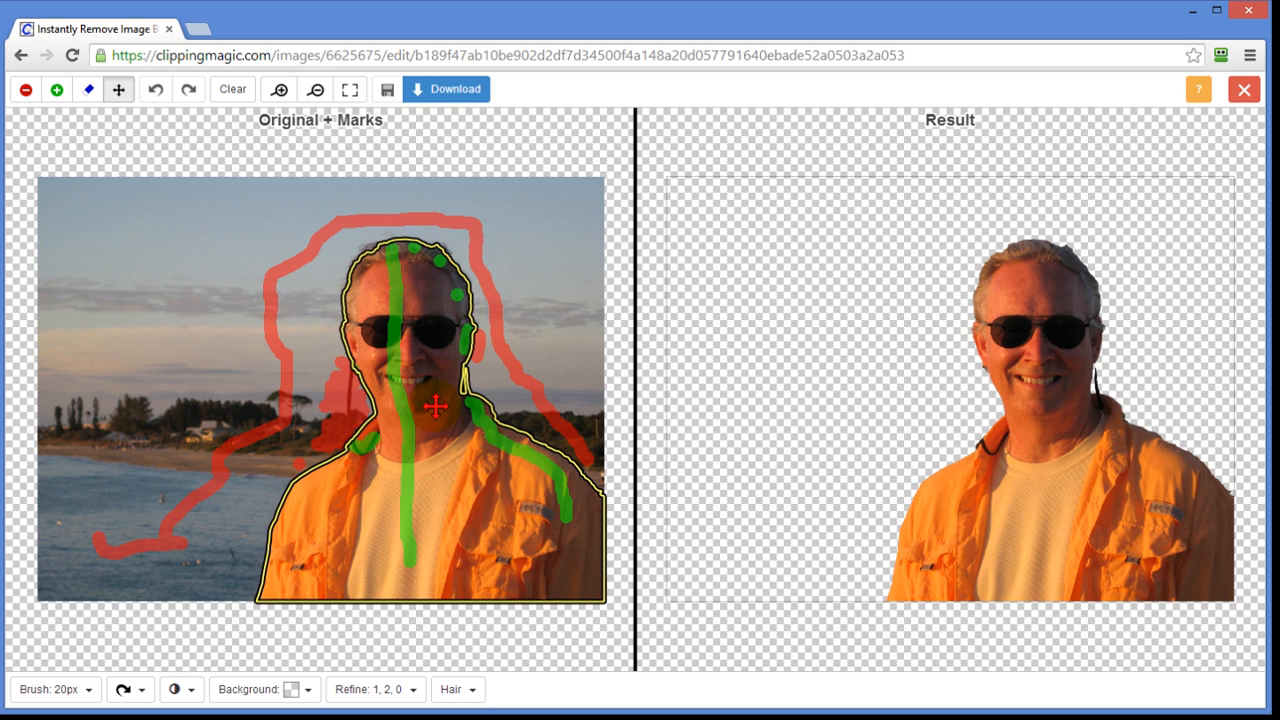
mouse_move(816, 510)
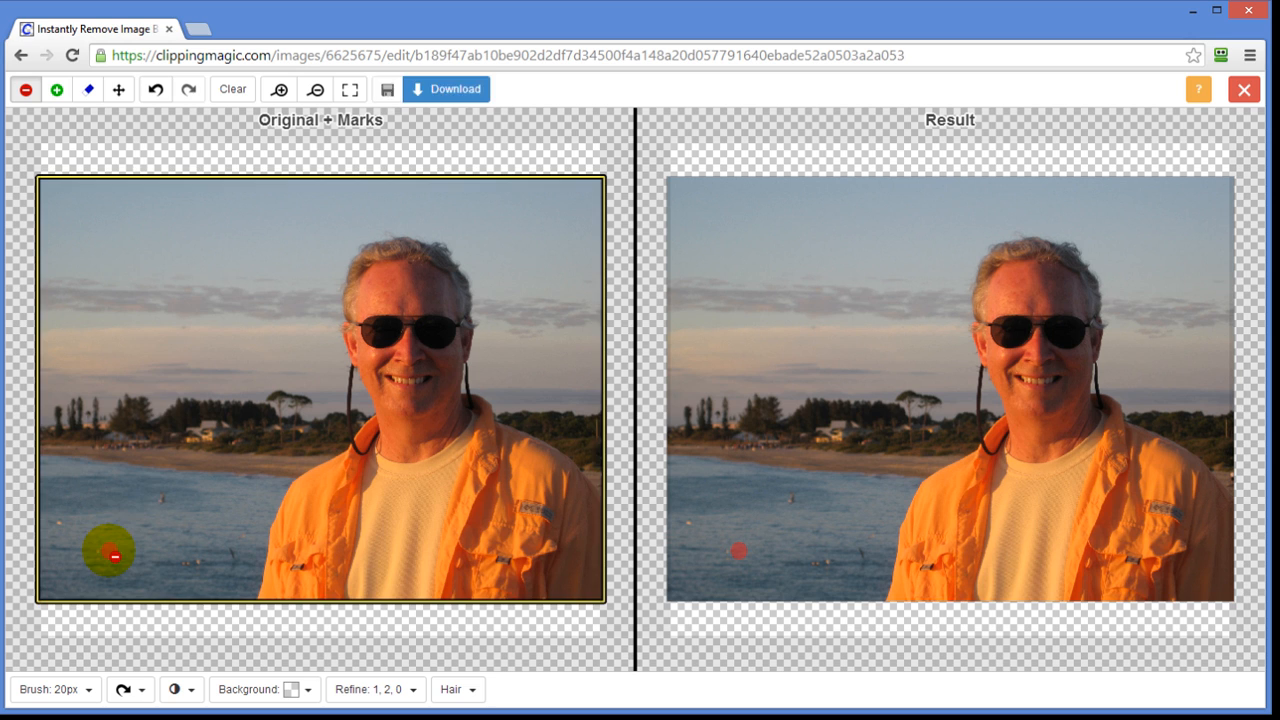
Mark sea and sky around the man as background and his face and shirt as foreground.
left_click_drag(108, 552, 456, 204)
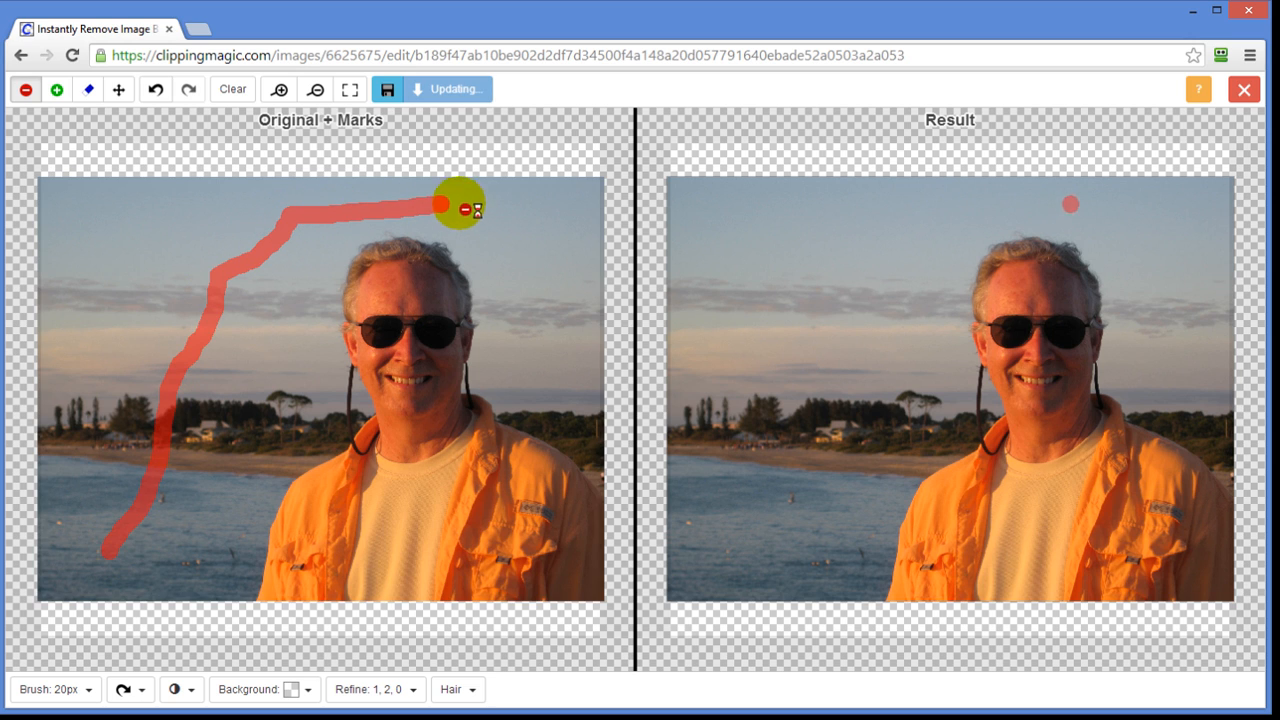
left_click_drag(460, 204, 600, 448)
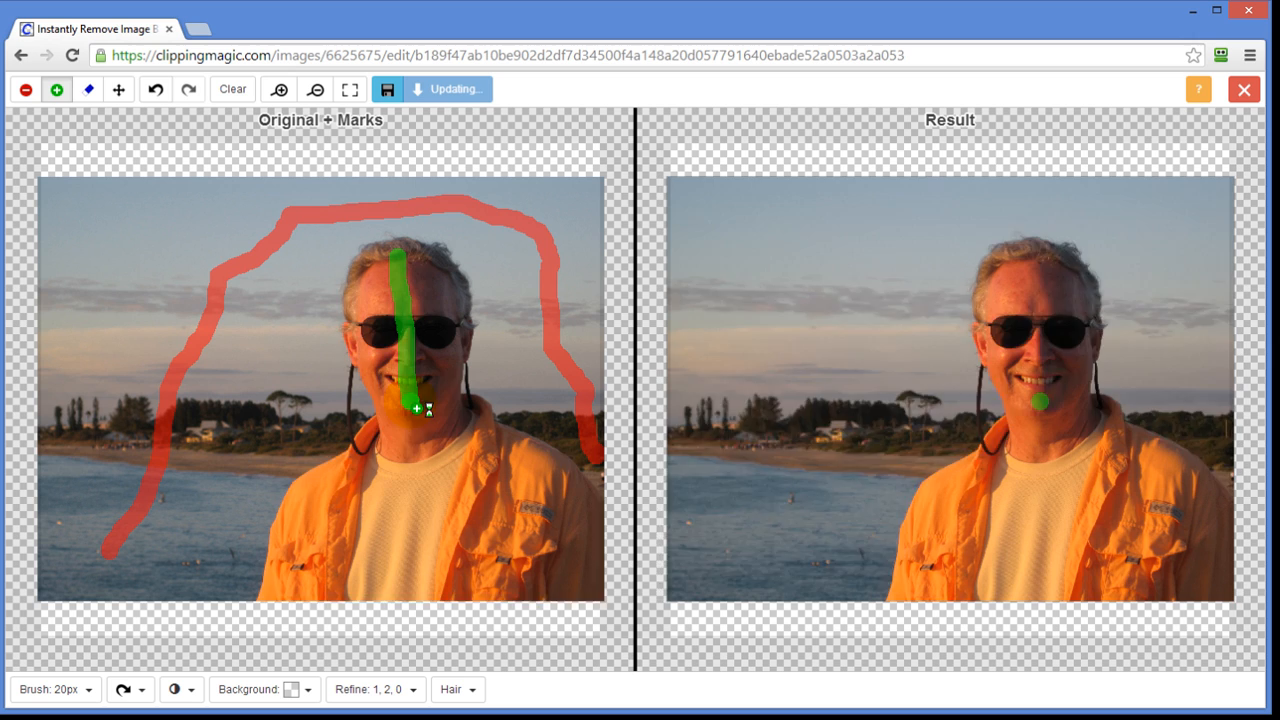
left_click_drag(410, 390, 410, 576)
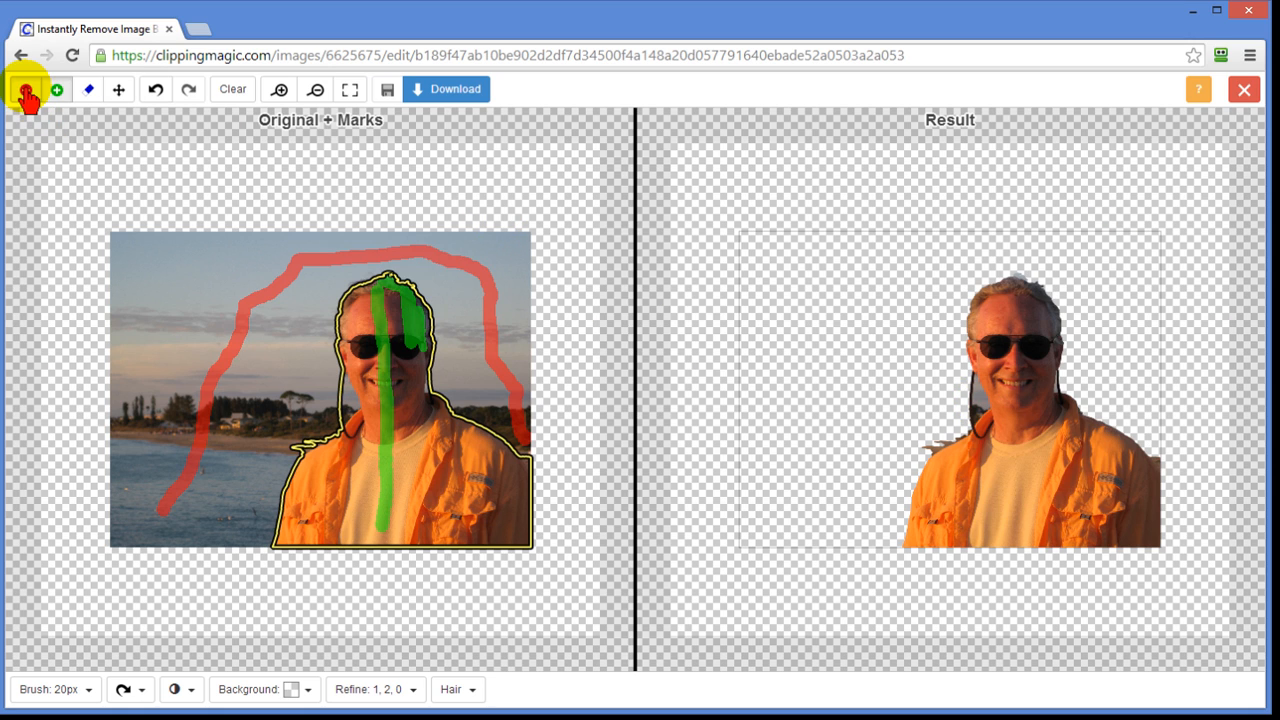
left_click(24, 88)
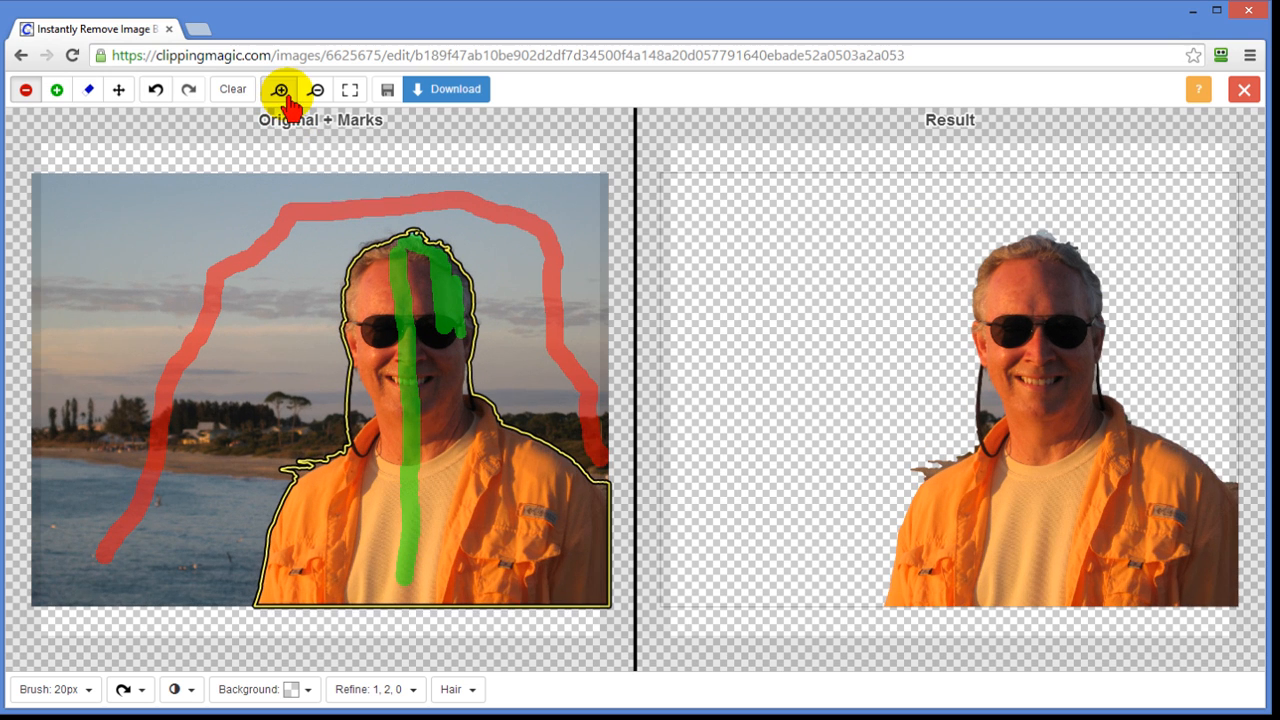
left_click(286, 88)
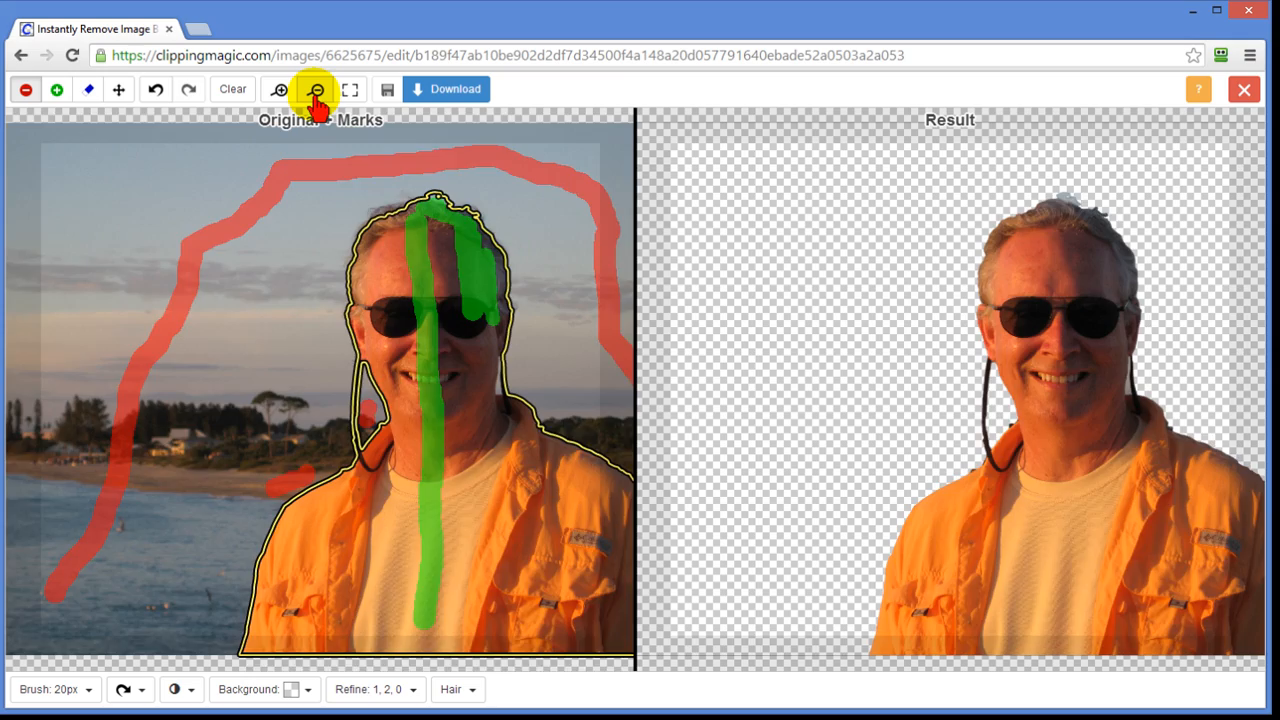
left_click(316, 88)
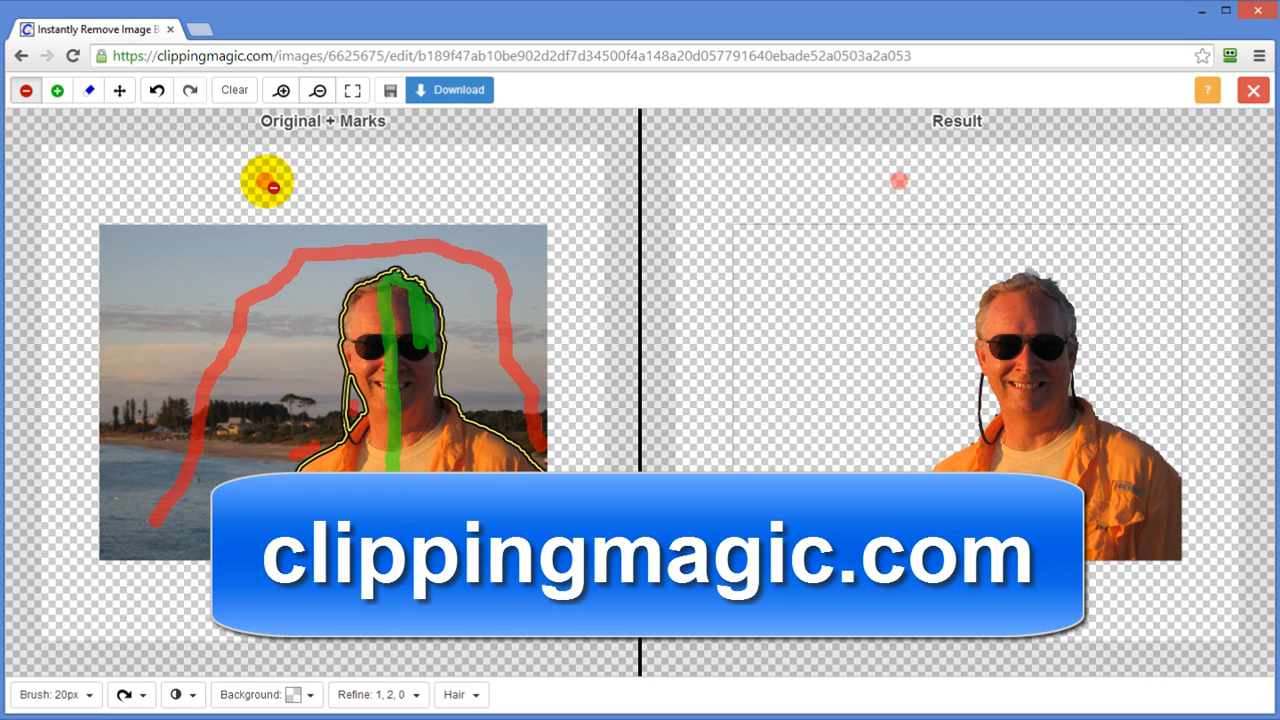
Exit the portrait editor and browse the home page listing both uploads.
left_click(22, 56)
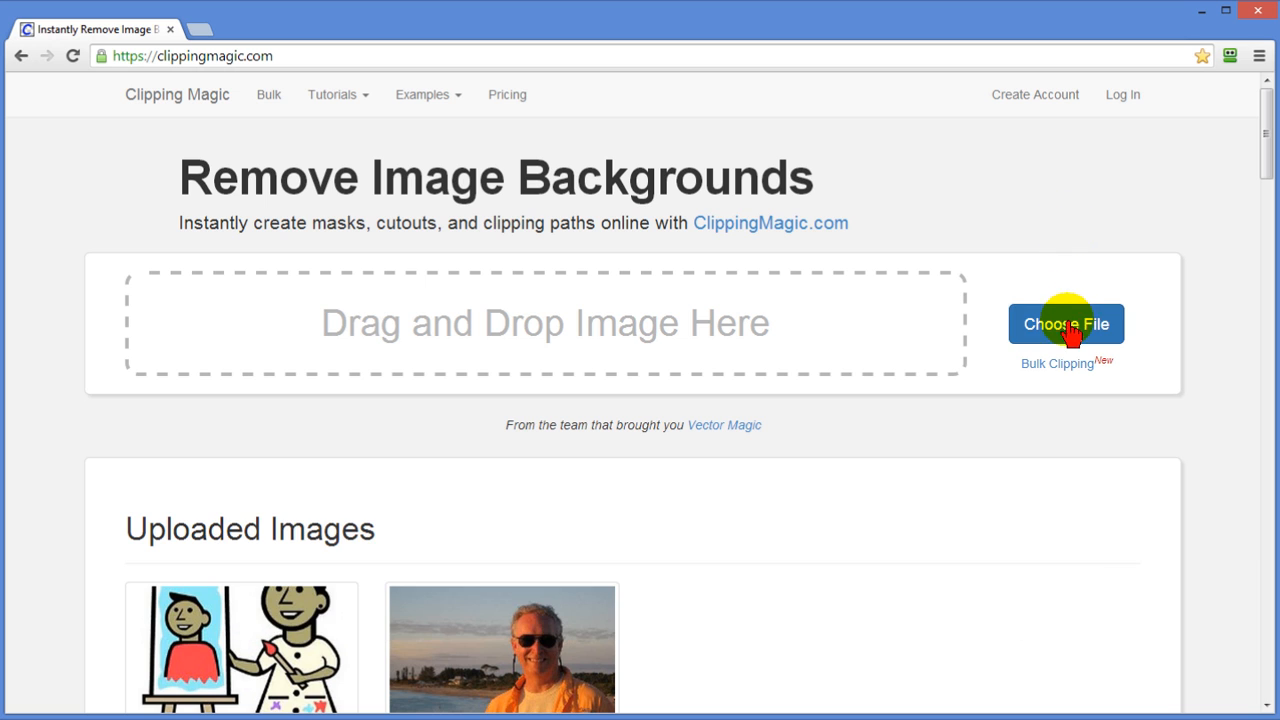
mouse_move(1268, 130)
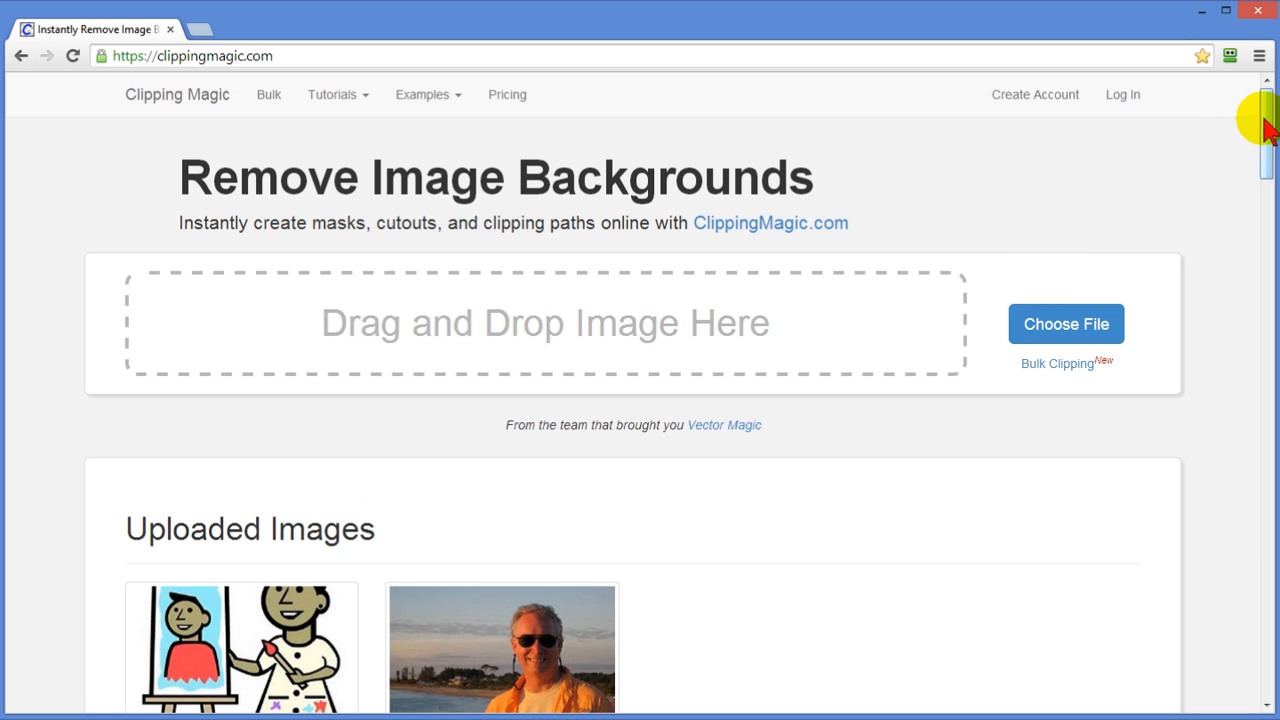
scroll("down", 3)
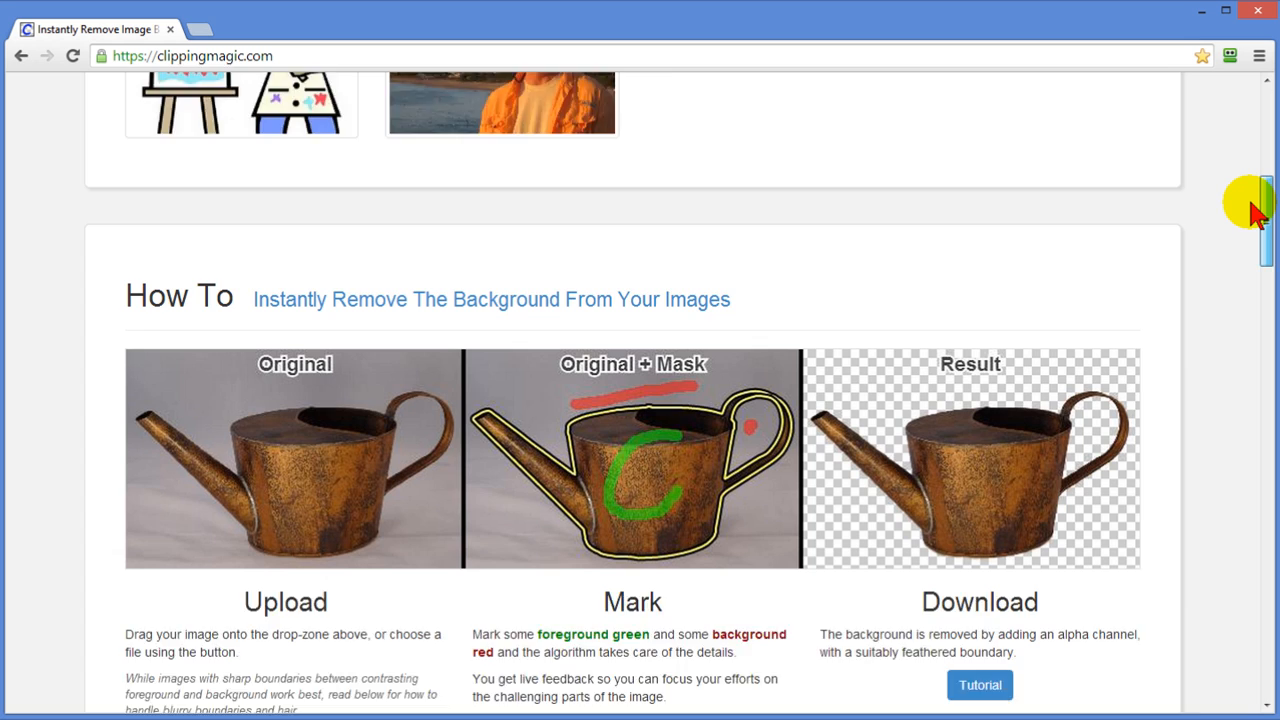
scroll("down", 3)
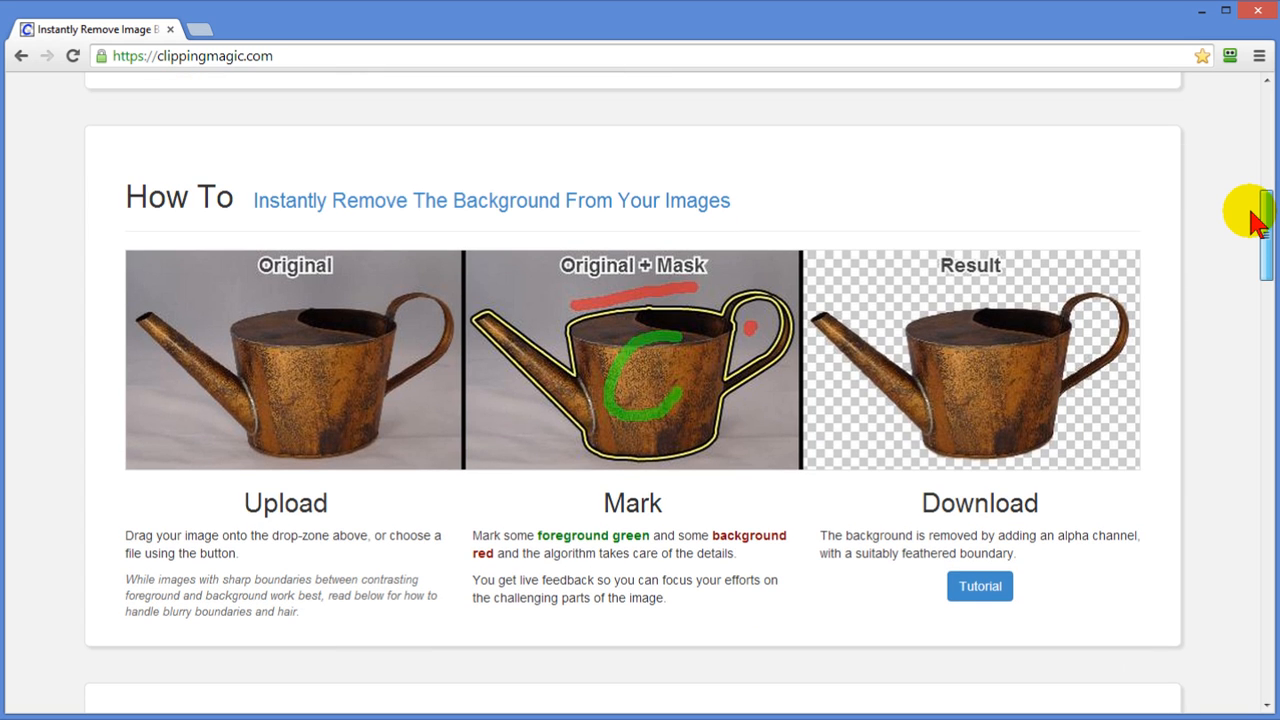
scroll("down", 3)
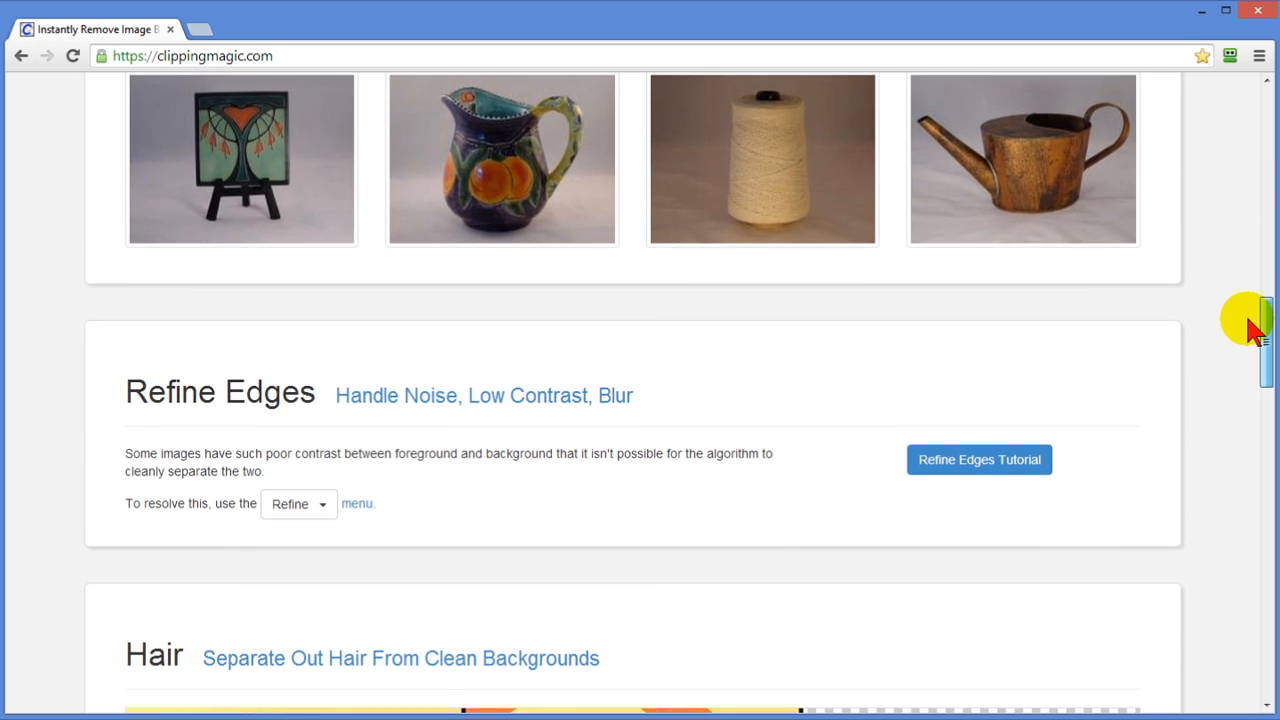
scroll("down", 3)
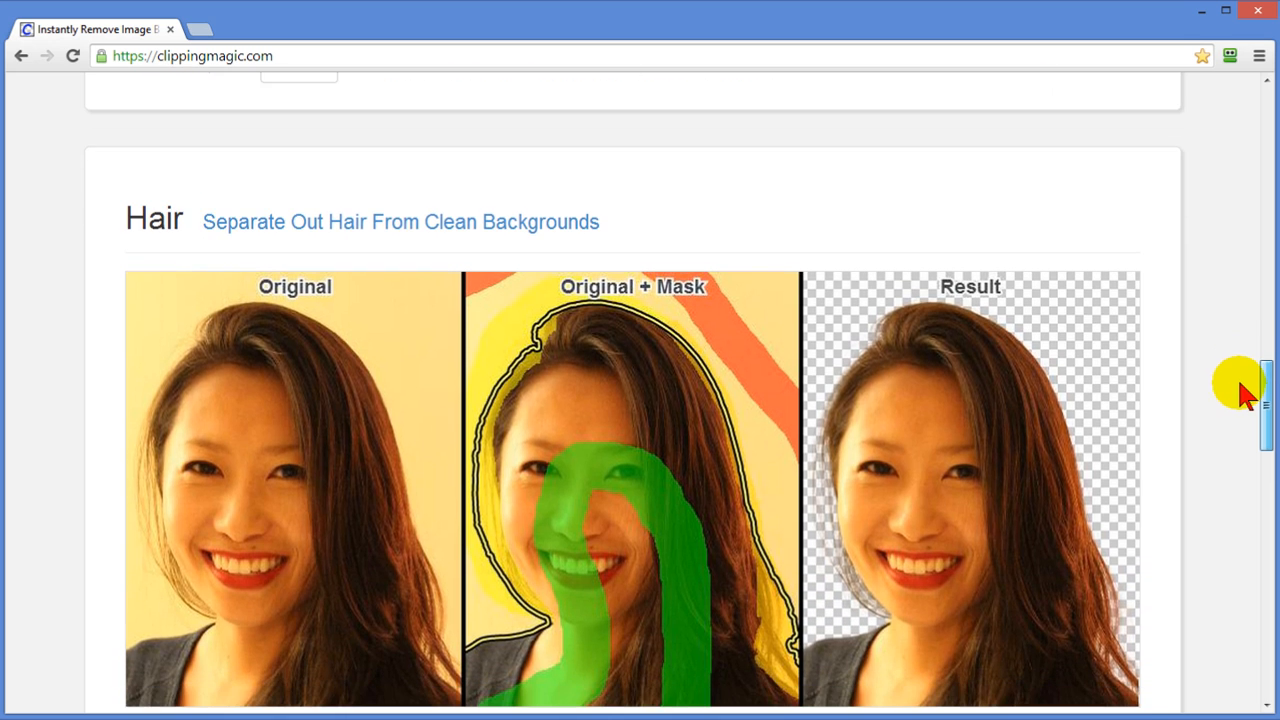
scroll("down", 3)
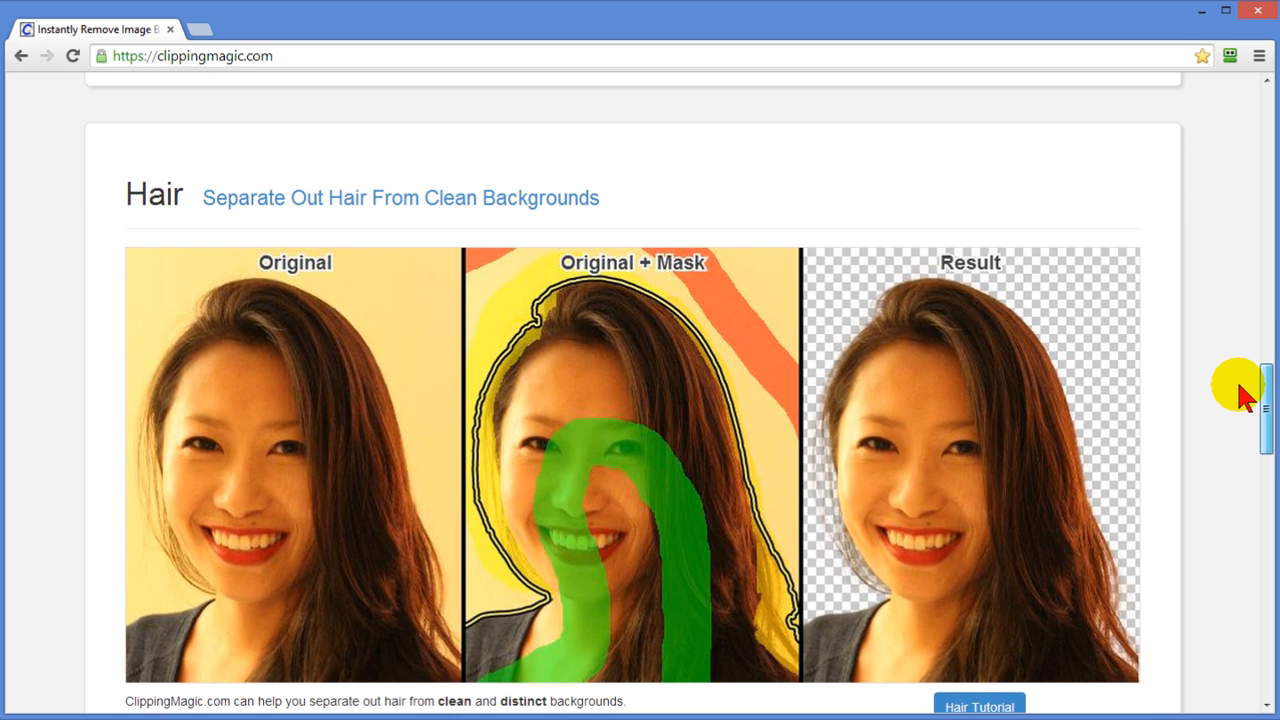
scroll("up", 3)
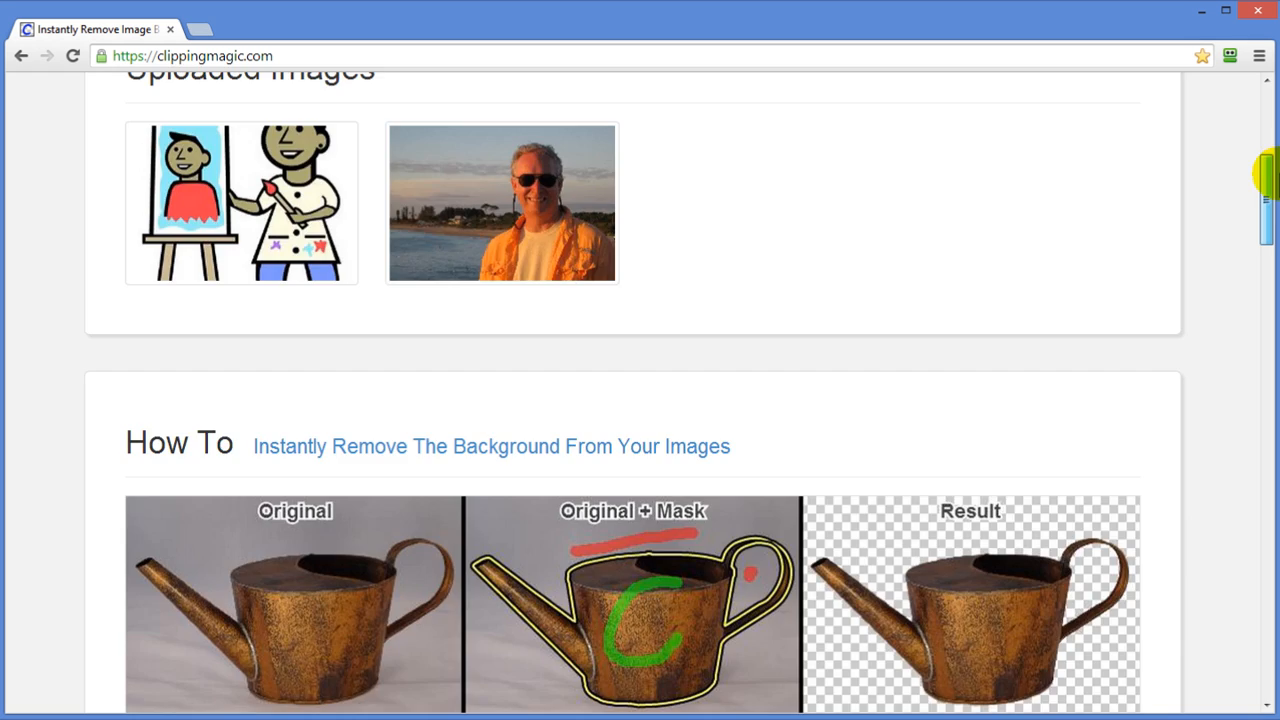
scroll("up", 3)
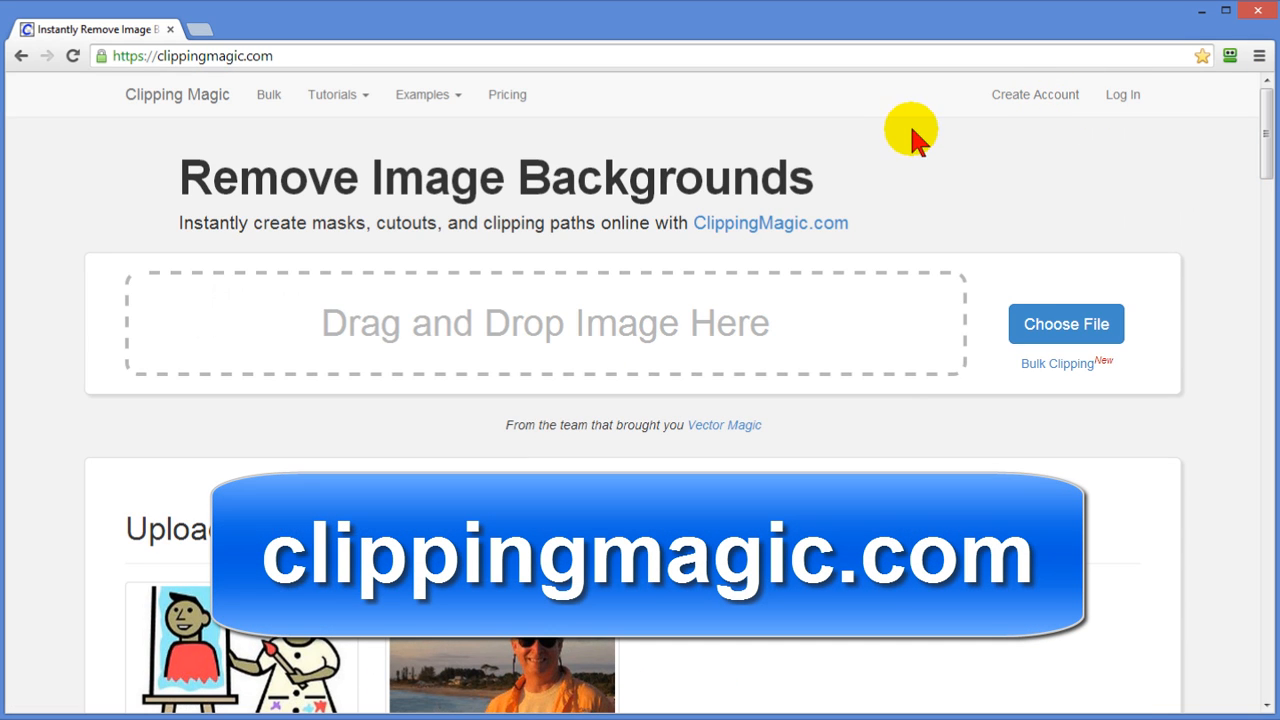
mouse_move(1016, 168)
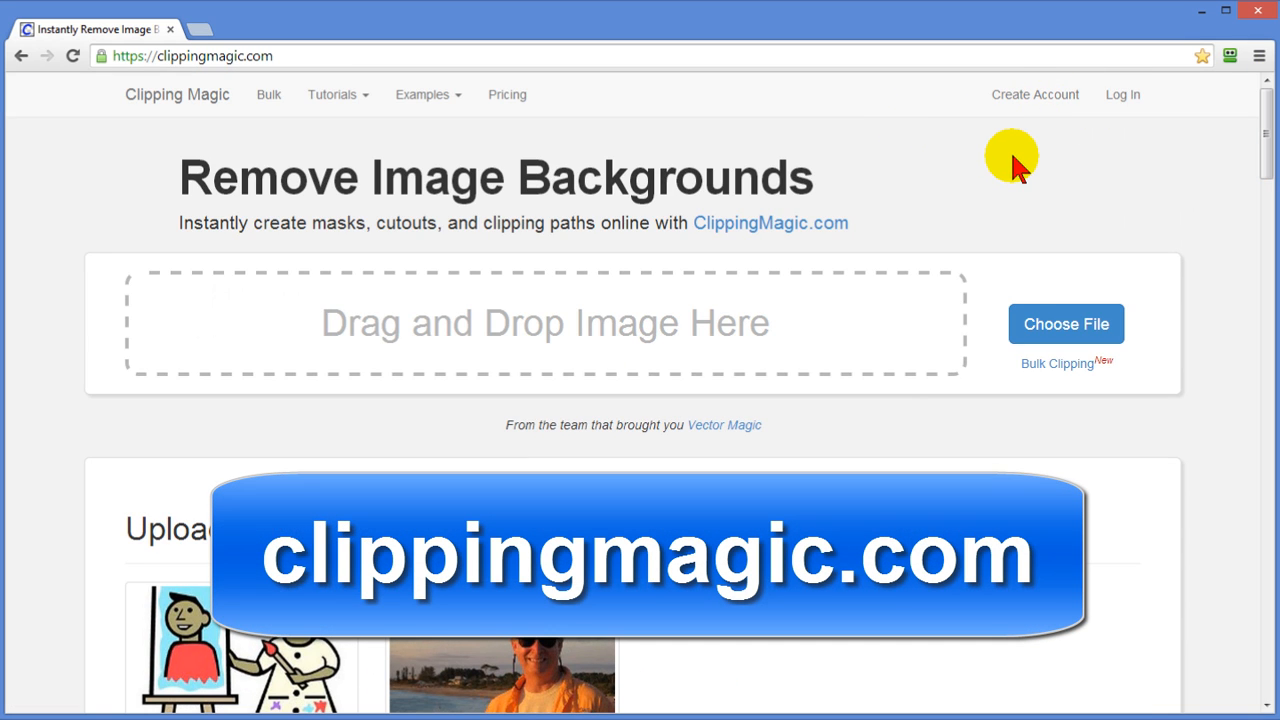